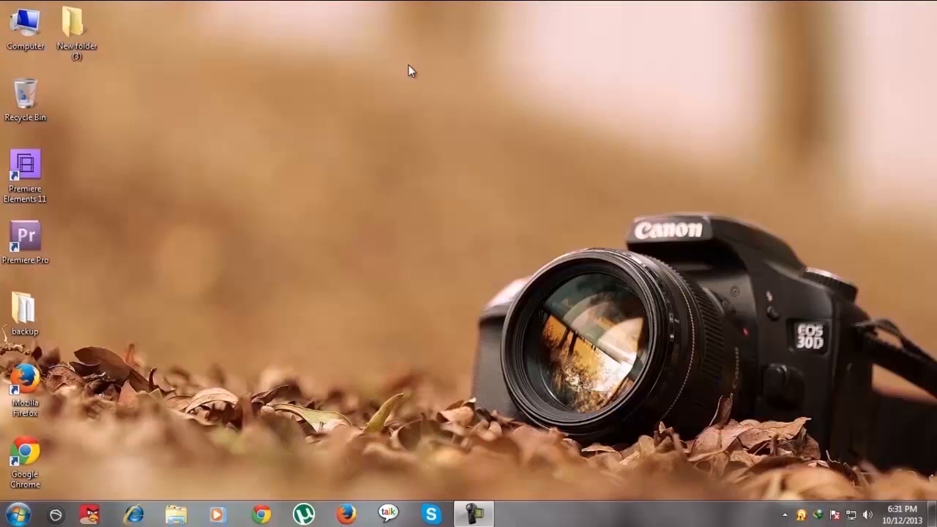
pyautogui.moveTo(4, 488)
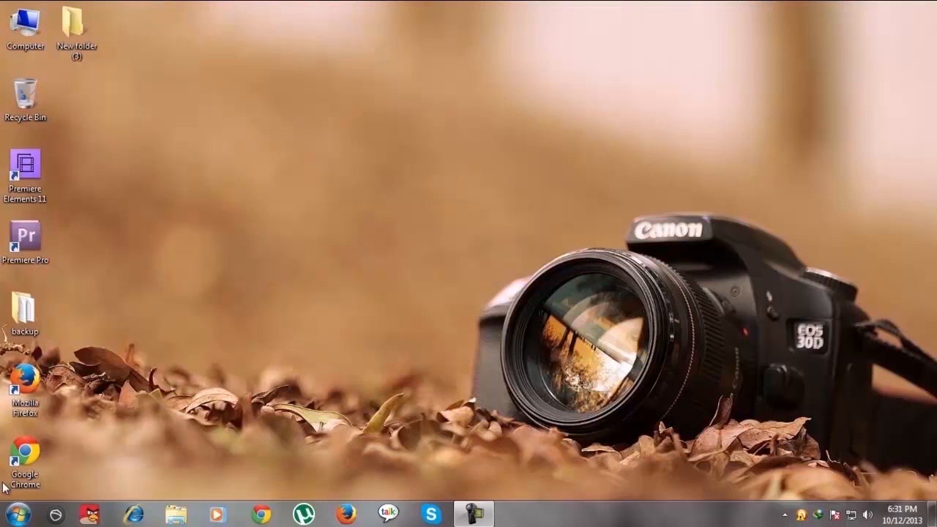
# Launch Chrome and search Google for 'autofill'.
pyautogui.click(24, 454)
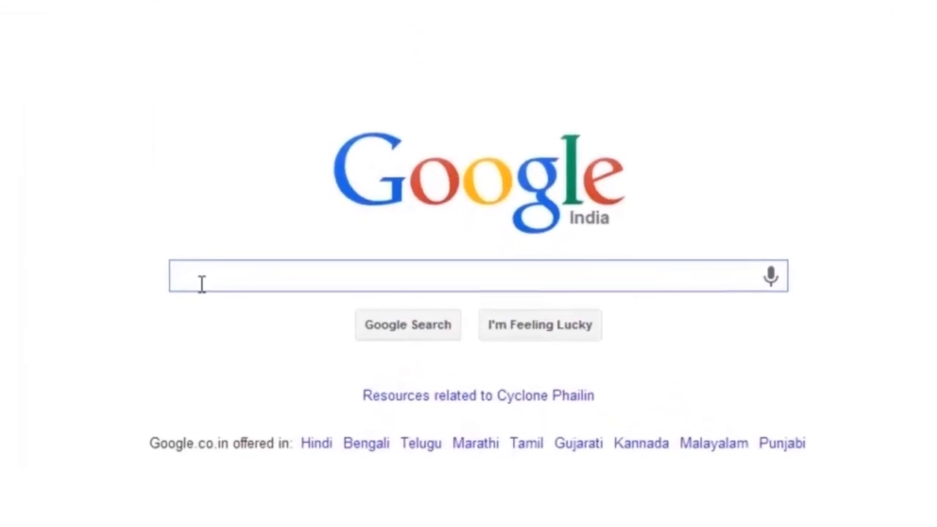
pyautogui.write('autofil')
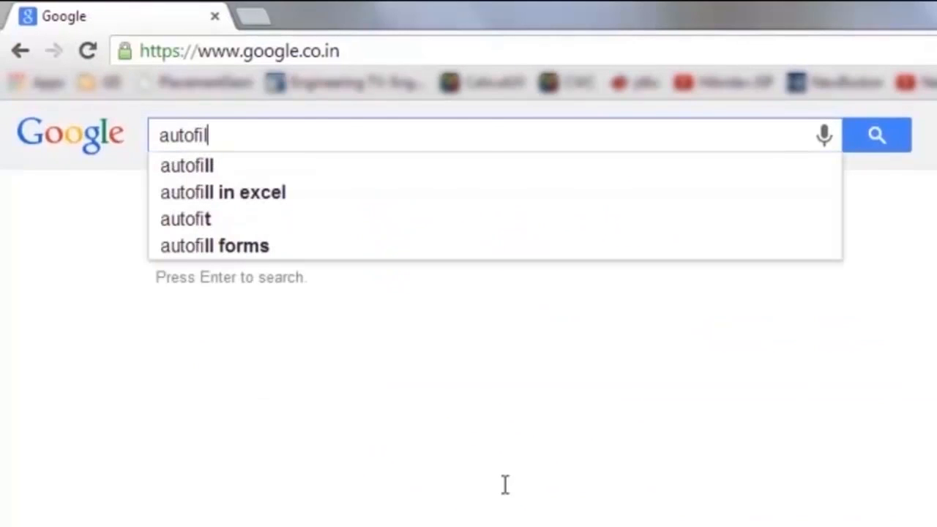
pyautogui.click(876, 135)
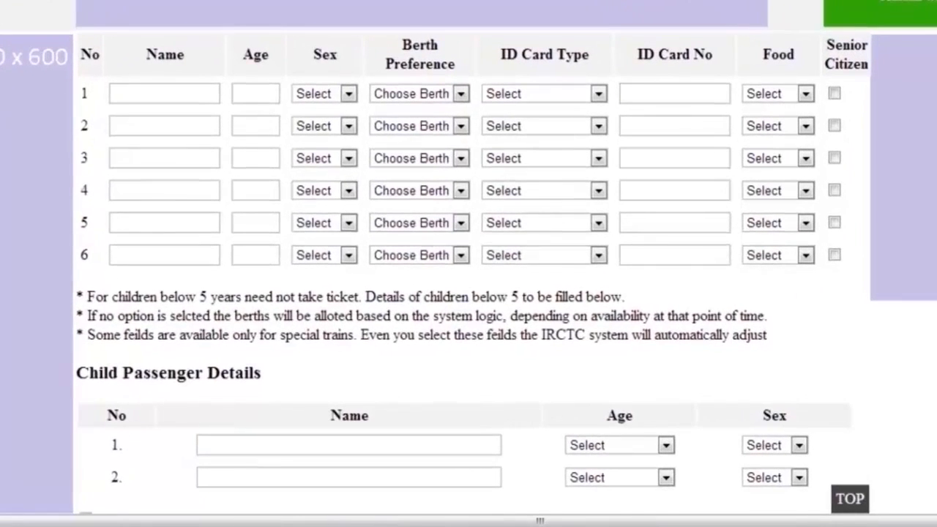
# Enter passengers Harry (ID f45265), age 45 and Prame with Unique I-Card ID type.
pyautogui.write('Harry')
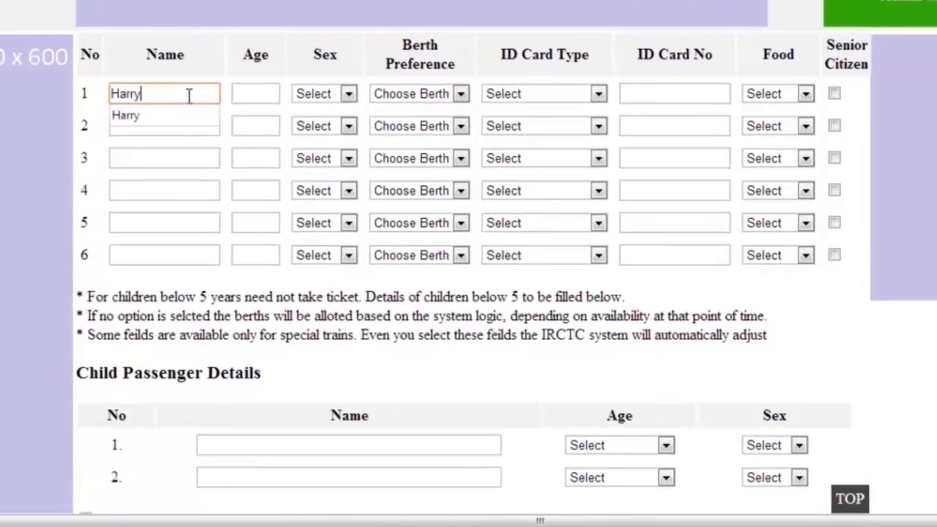
pyautogui.write('f4526523')
pyautogui.click(164, 126)
pyautogui.write('Ram')
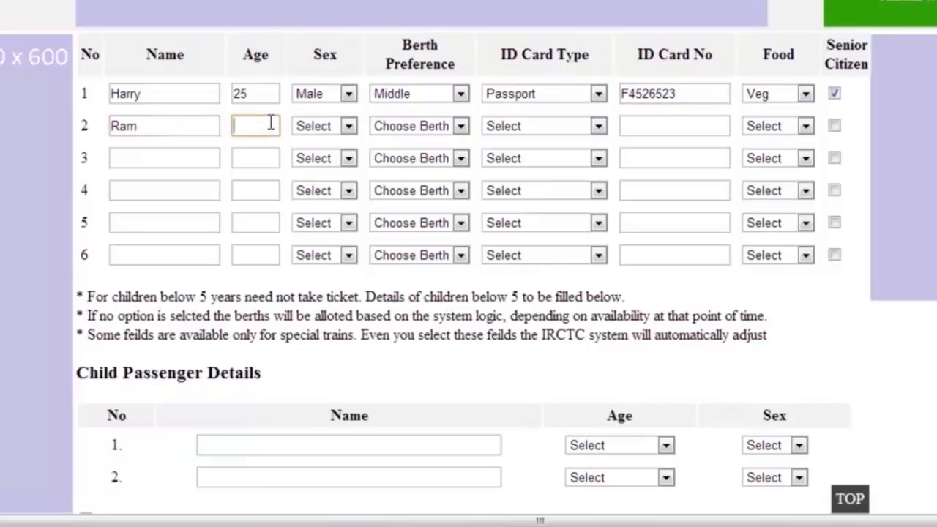
pyautogui.write('45')
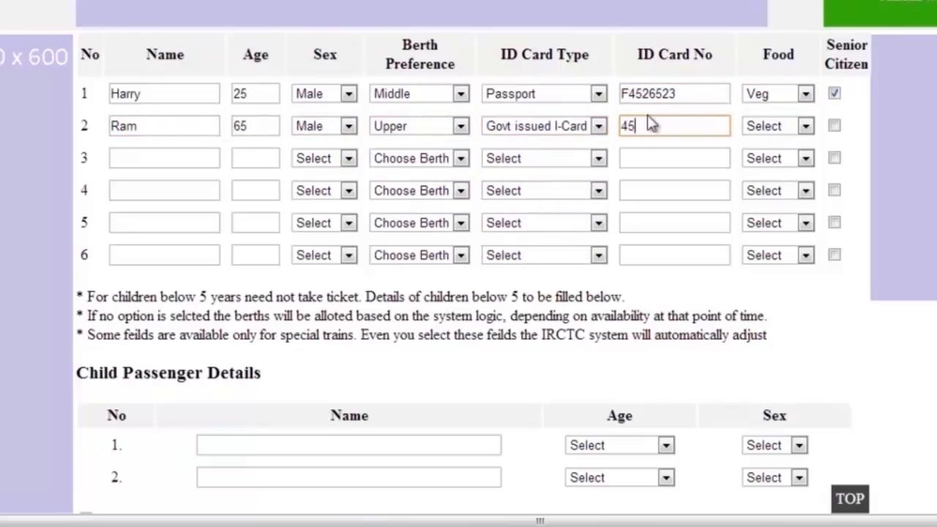
pyautogui.write('Prame')
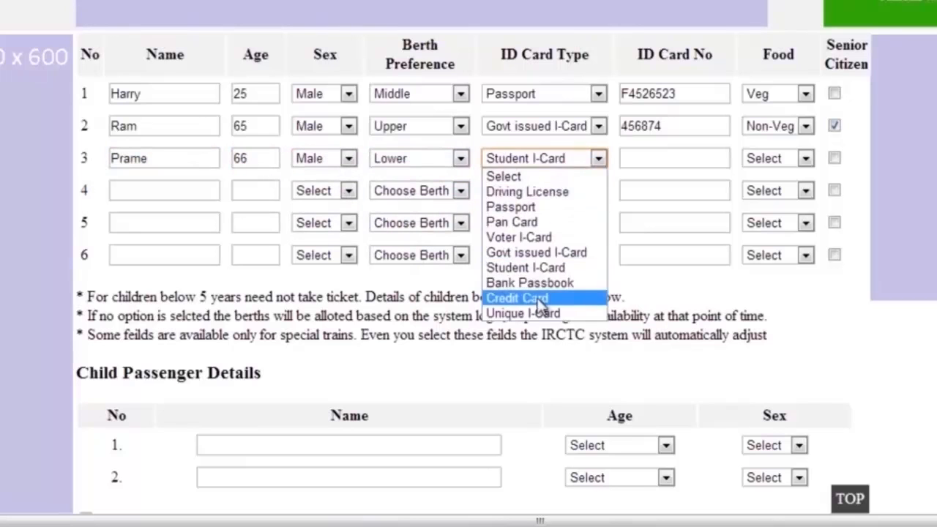
pyautogui.click(522, 313)
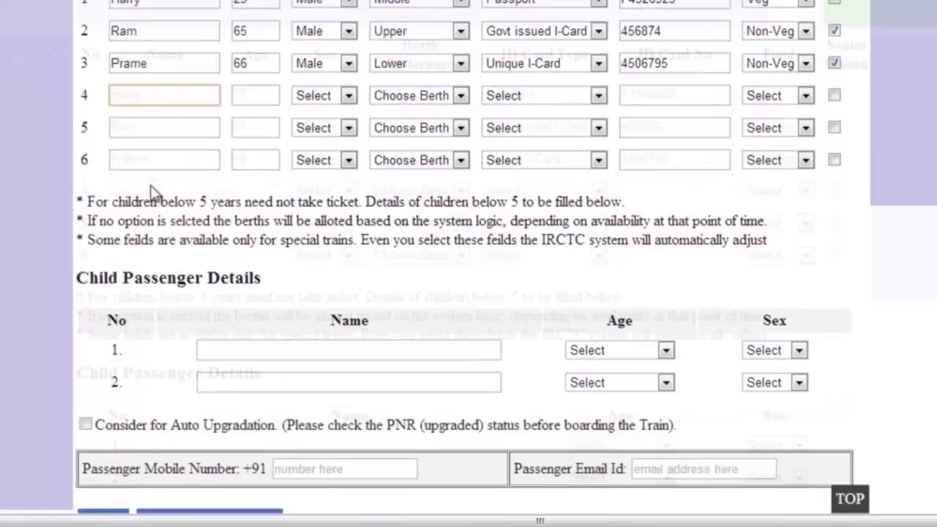
pyautogui.scroll(-3)
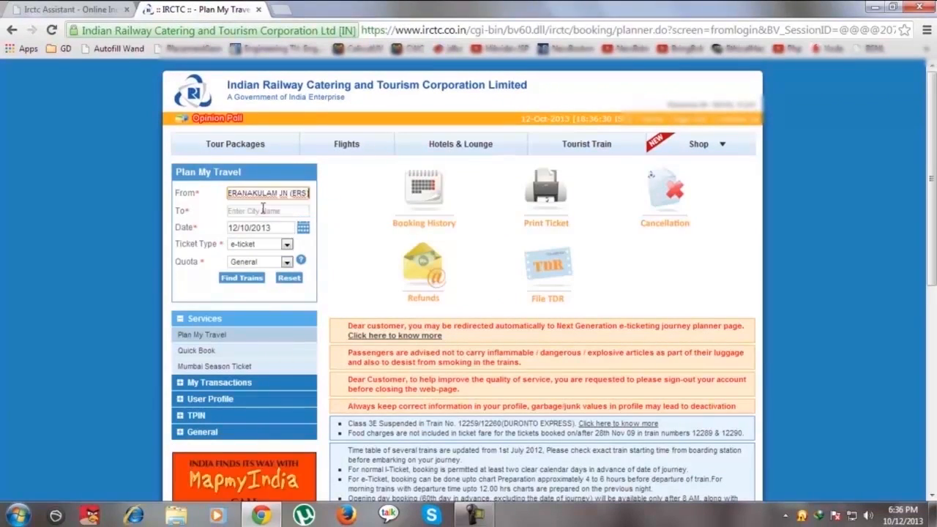
# Search trains to TVC on 30 November 2013 and book Kanyakumari Express in 2A.
pyautogui.write('TVC')
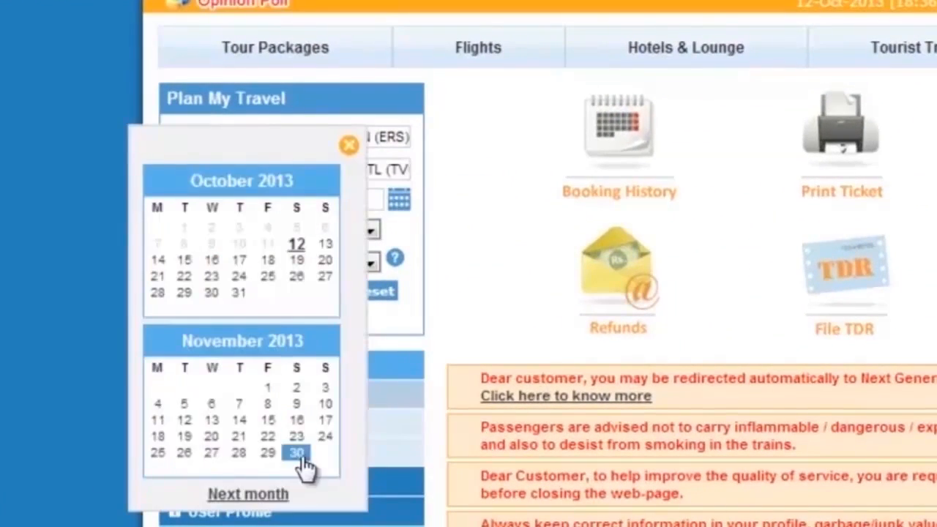
pyautogui.click(296, 452)
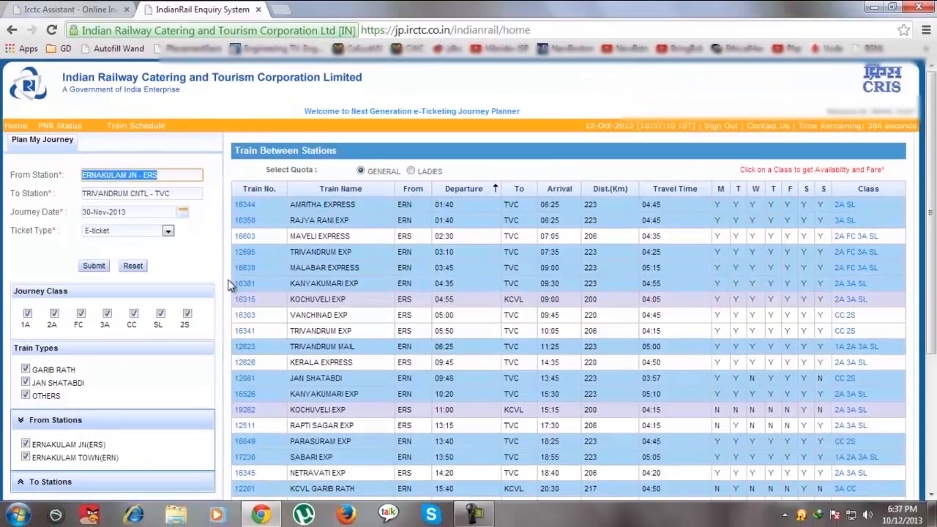
pyautogui.click(841, 283)
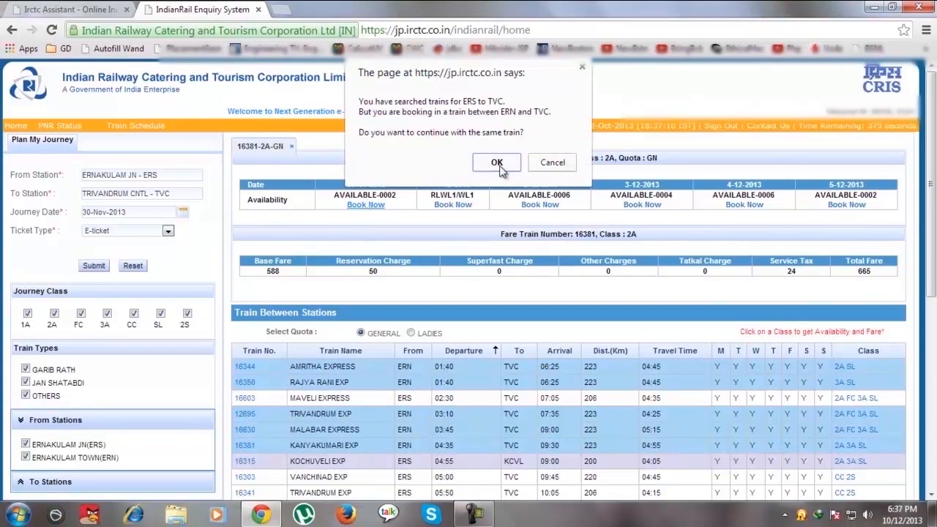
pyautogui.click(496, 161)
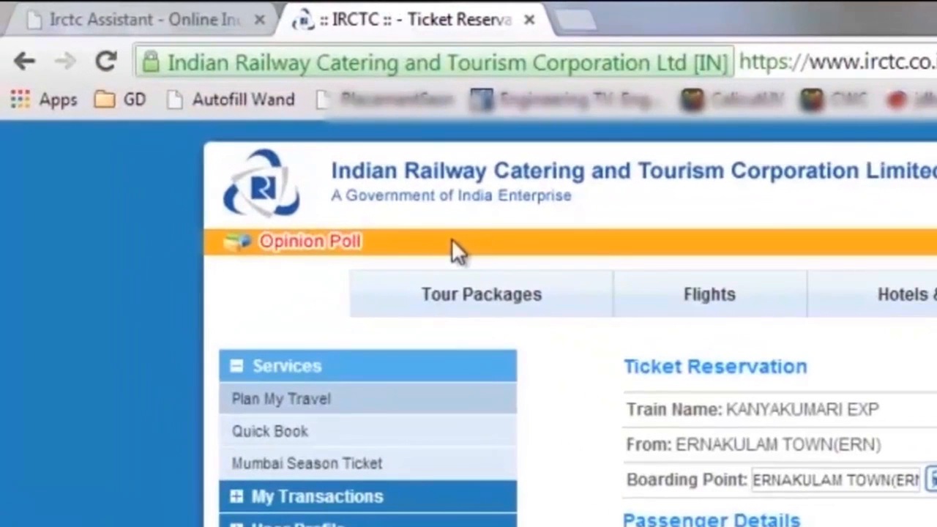
pyautogui.moveTo(227, 110)
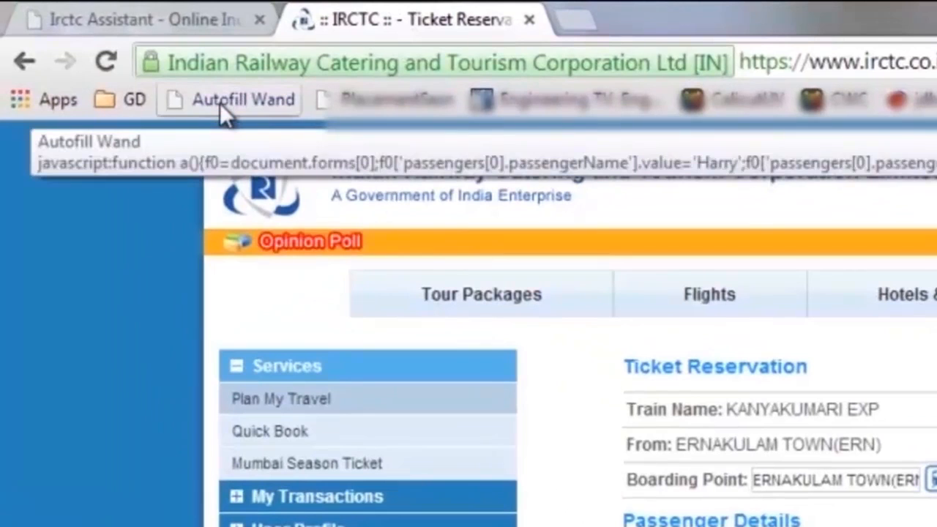
# Run the Autofill Wand bookmarklet, give Harry a Lower berth, and scroll to the verification code.
pyautogui.click(228, 100)
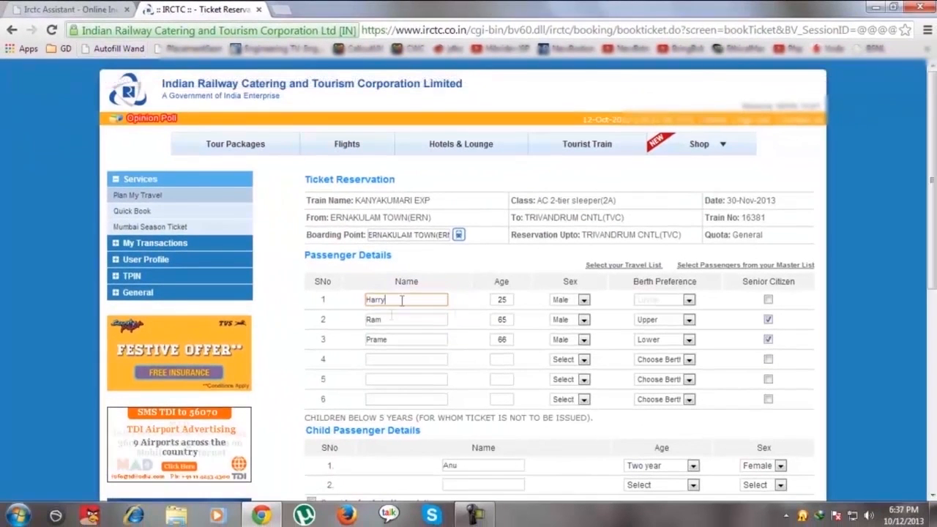
pyautogui.click(664, 299)
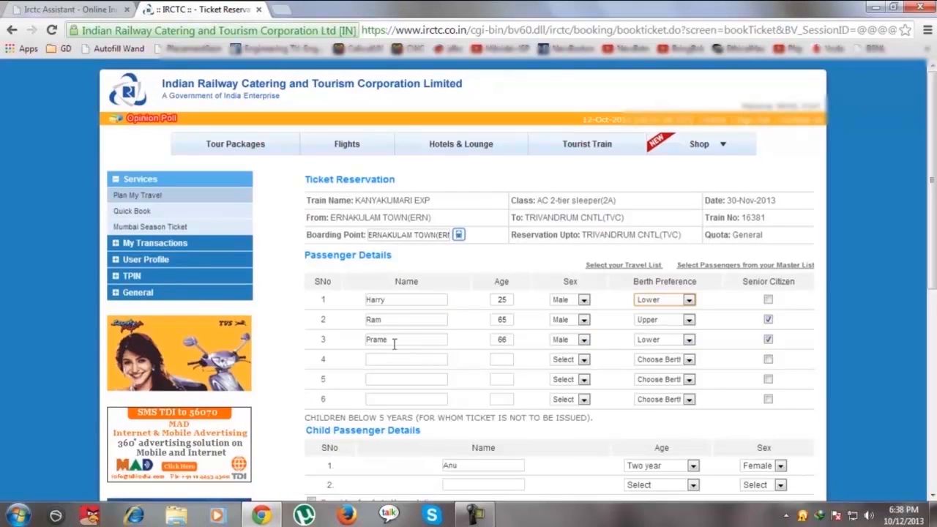
pyautogui.scroll(-3)
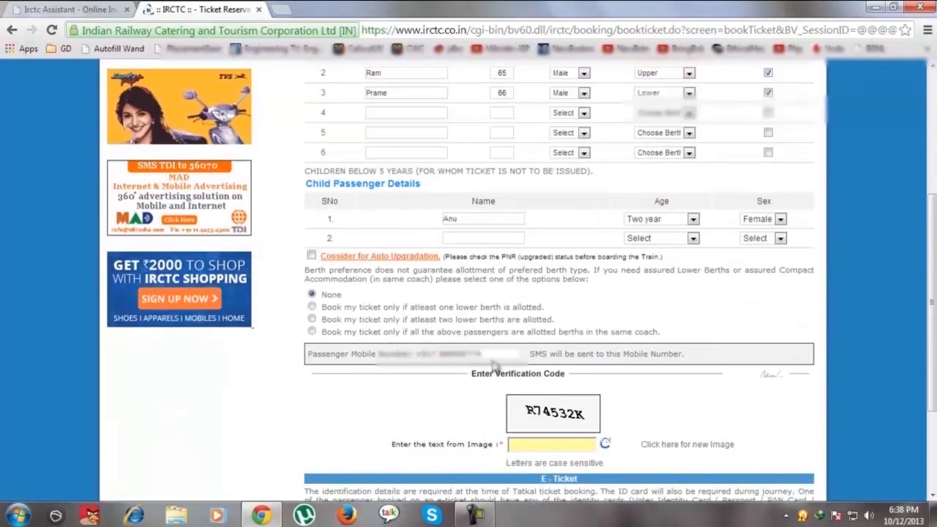